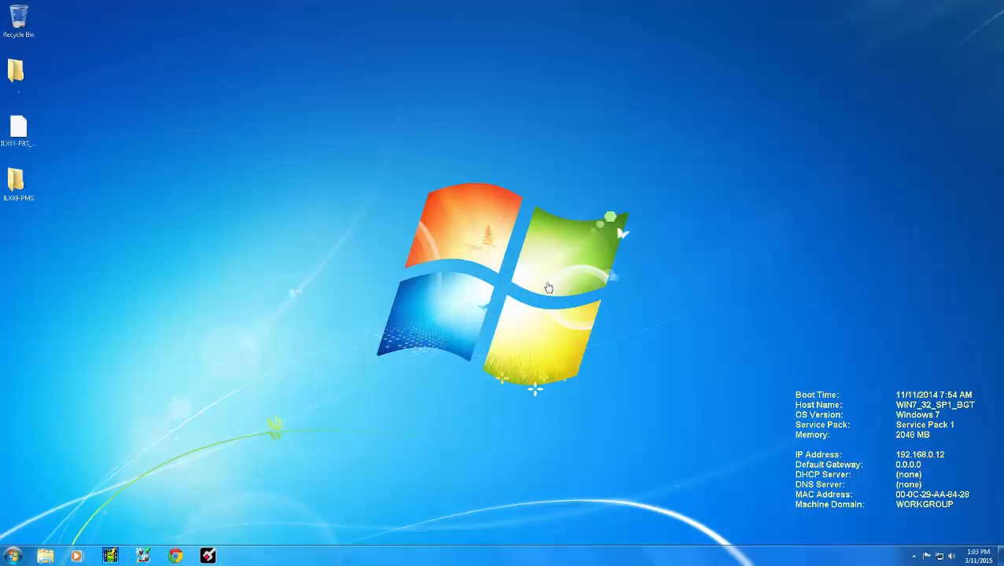
pyautogui.moveTo(99, 199)
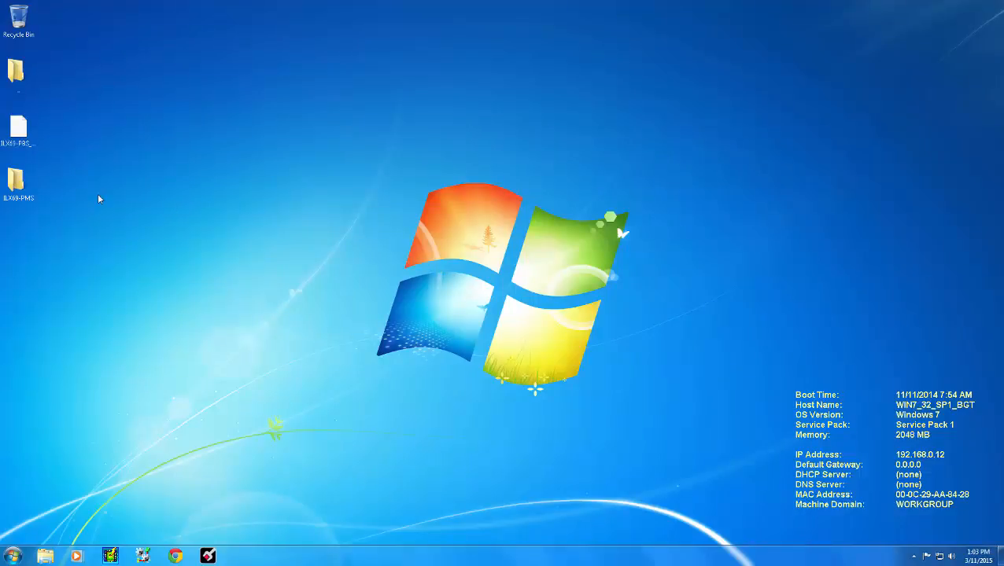
# Step: Open the ILX69-PMS folder from the desktop in Windows Explorer
pyautogui.doubleClick(17, 179)
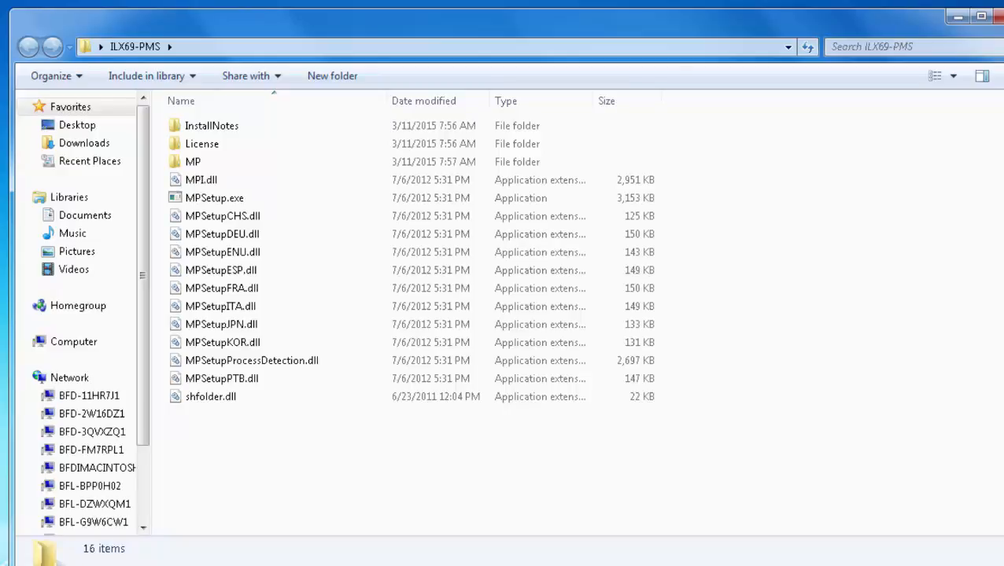
# Step: Run MPSetup.exe and install the ProSoft module profiles, finishing the wizard
pyautogui.doubleClick(214, 198)
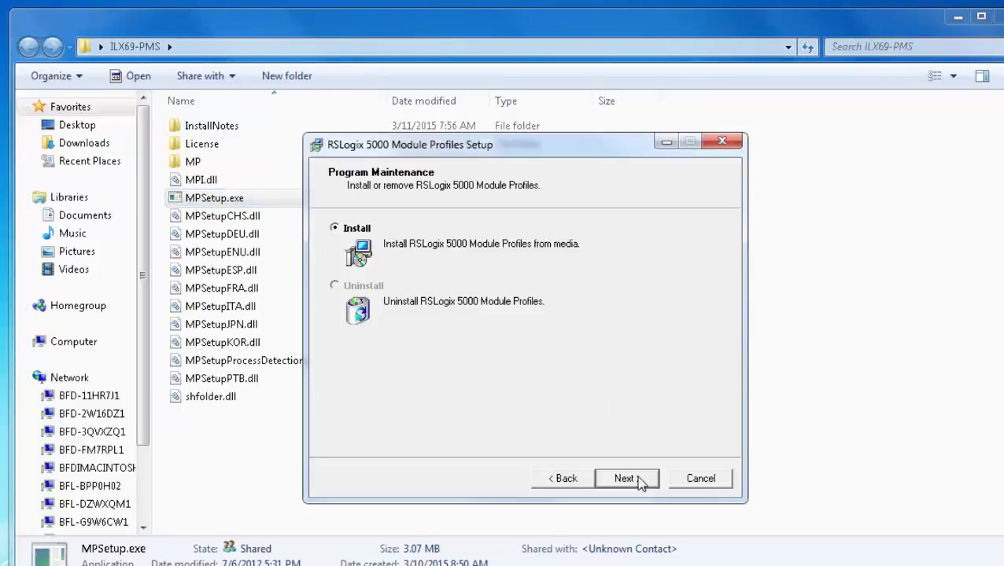
pyautogui.click(624, 478)
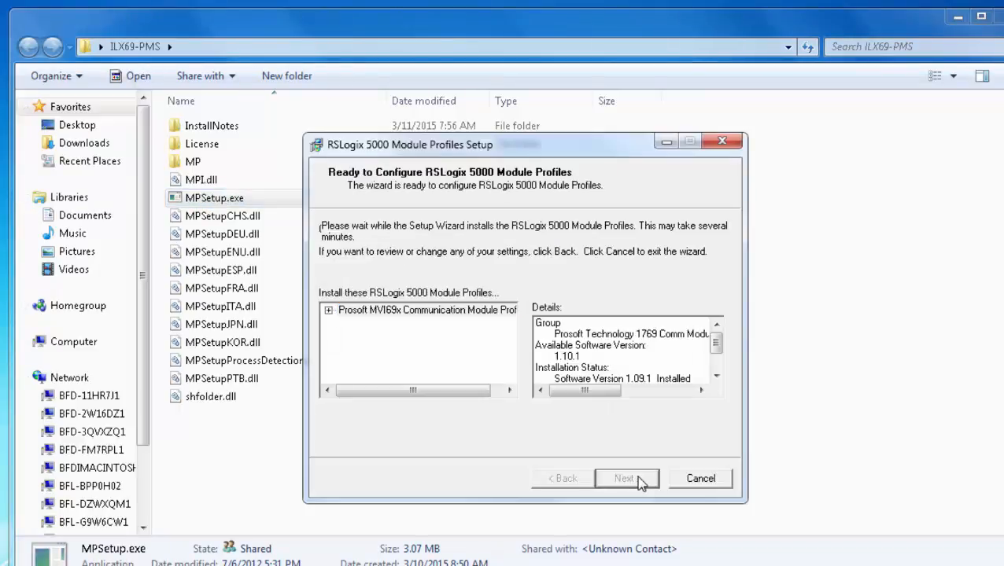
pyautogui.click(626, 478)
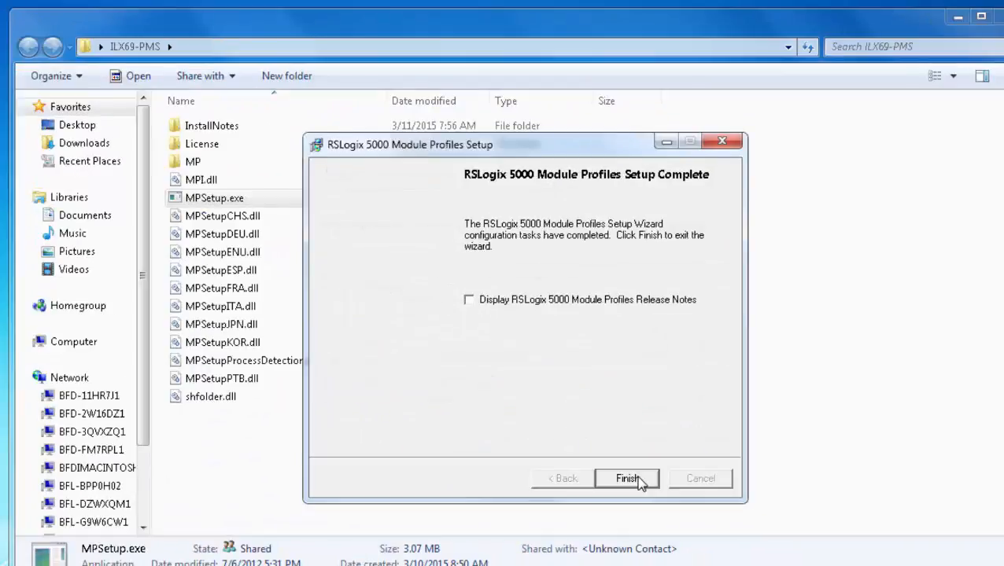
pyautogui.click(626, 479)
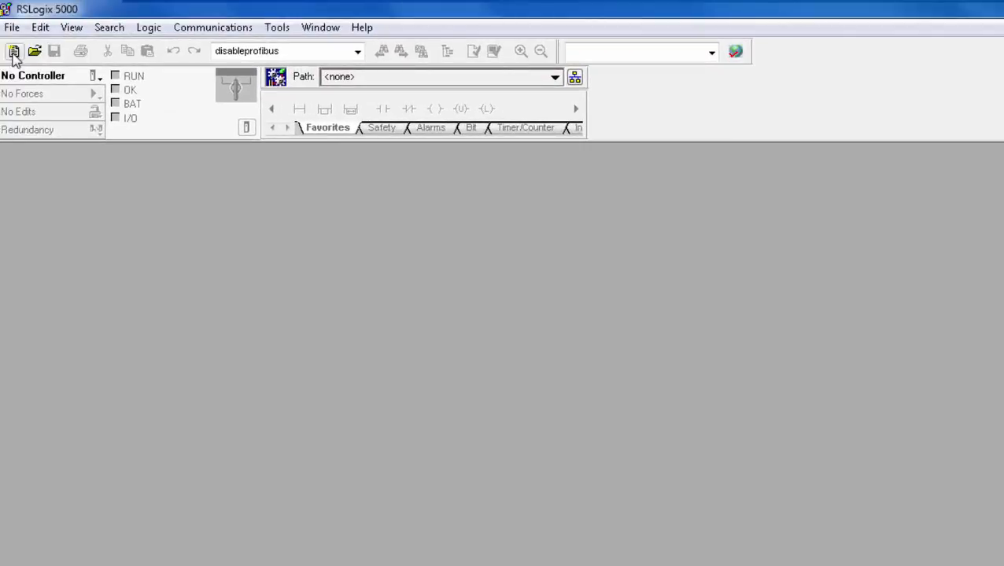
# Step: Create a new project 'profibus_slave' for a 1769-L36ERM controller at revision 20
pyautogui.click(12, 50)
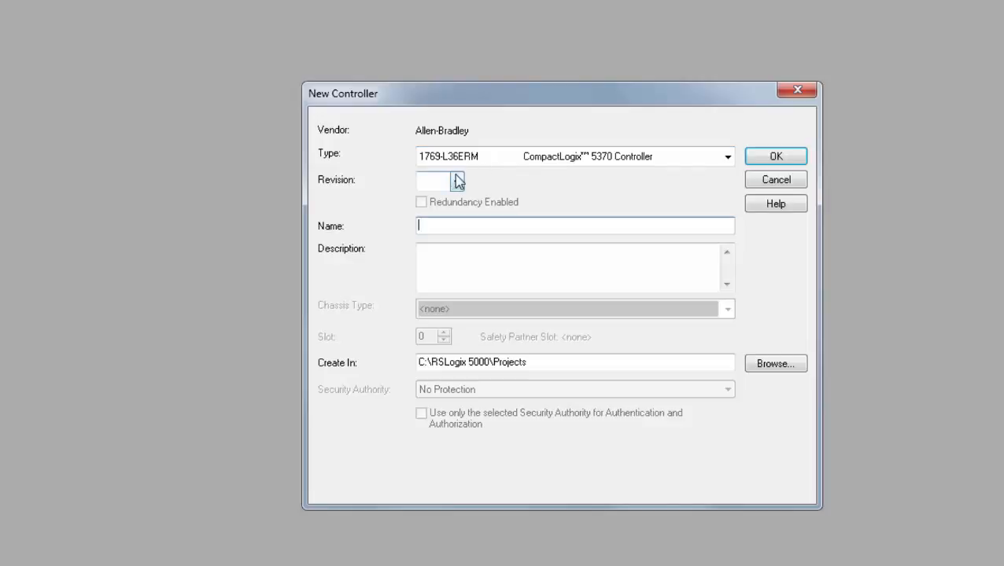
pyautogui.click(456, 181)
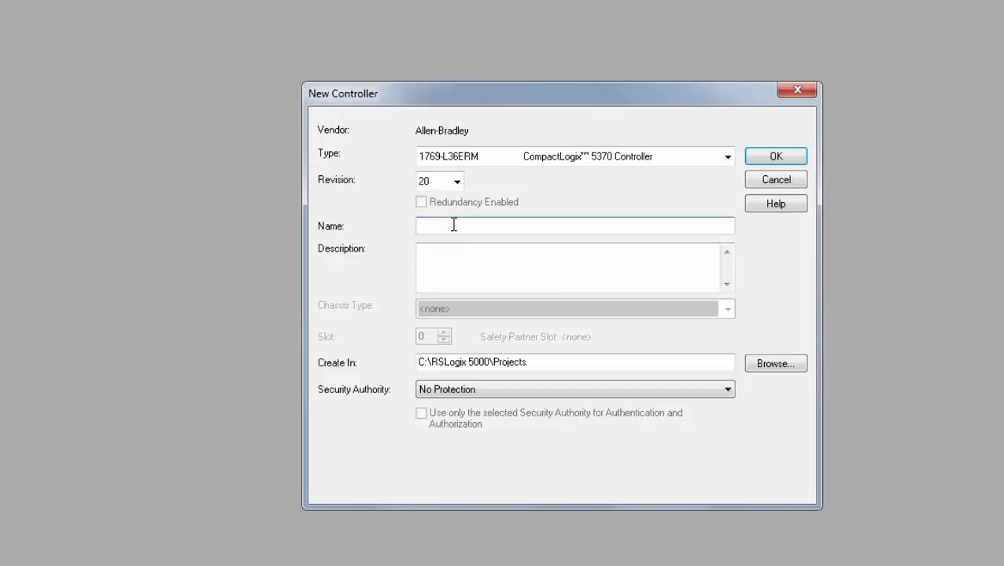
pyautogui.write('profibus_slave')
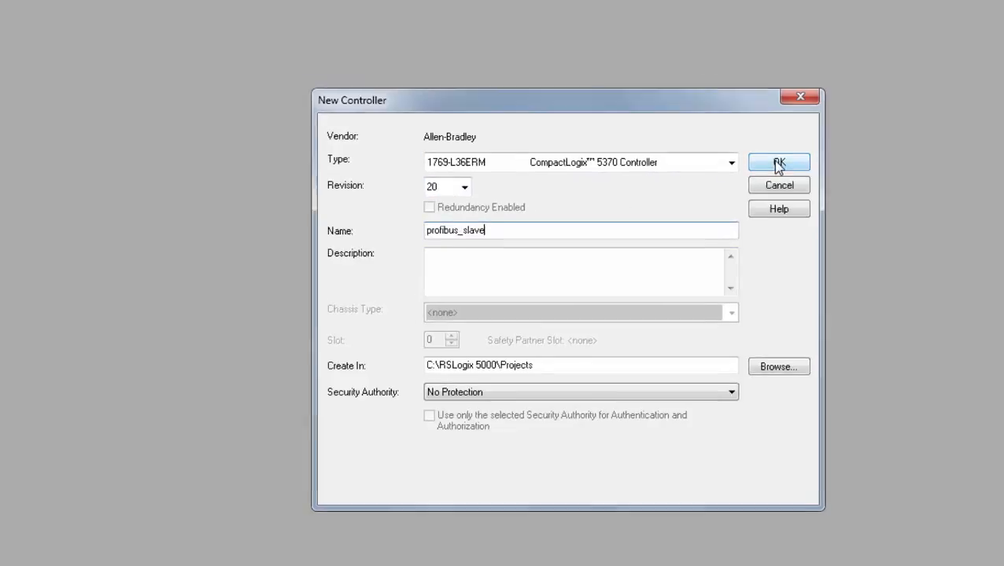
pyautogui.click(777, 162)
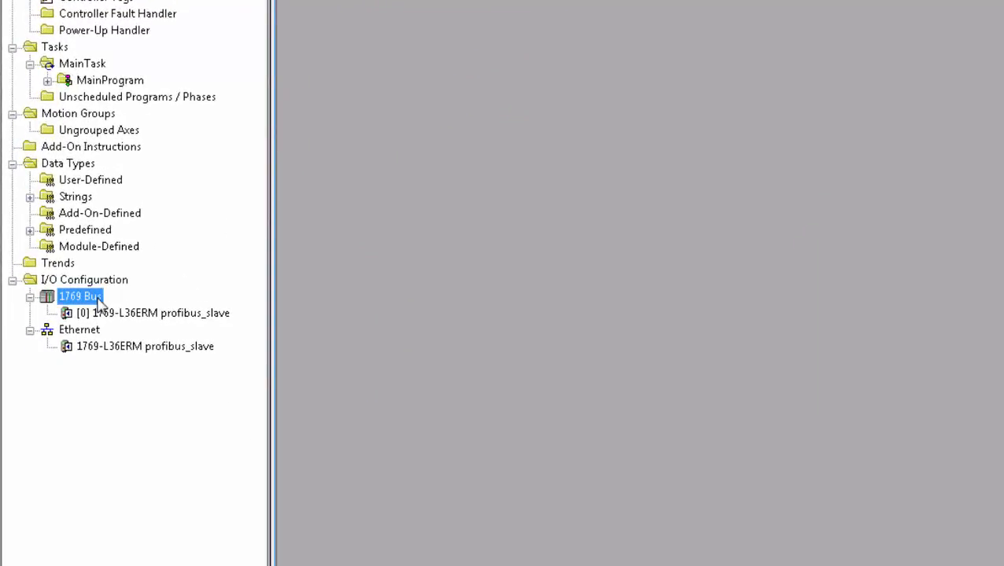
pyautogui.moveTo(137, 315)
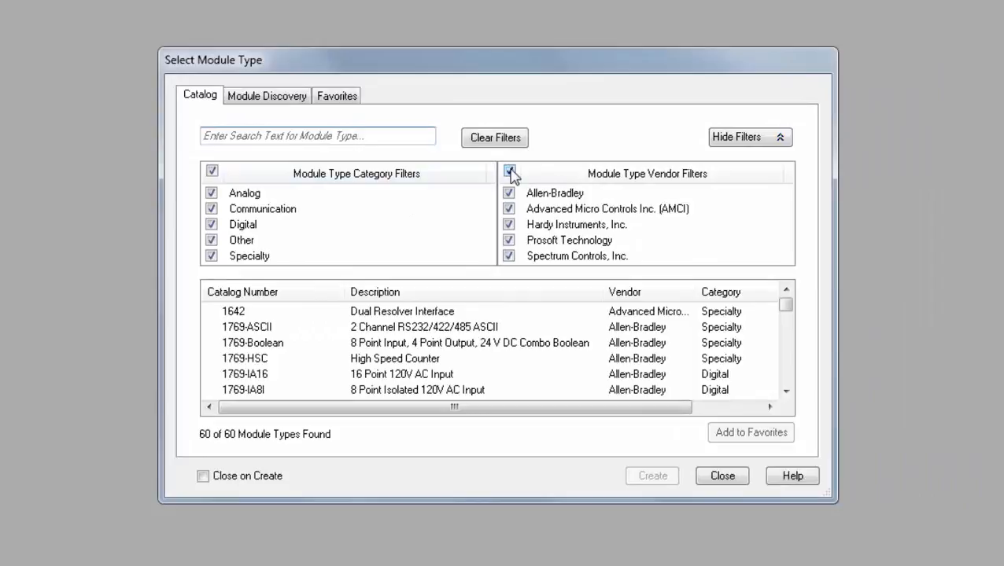
# Step: Filter the 1769 bus module catalog to show only Prosoft Technology modules
pyautogui.click(510, 170)
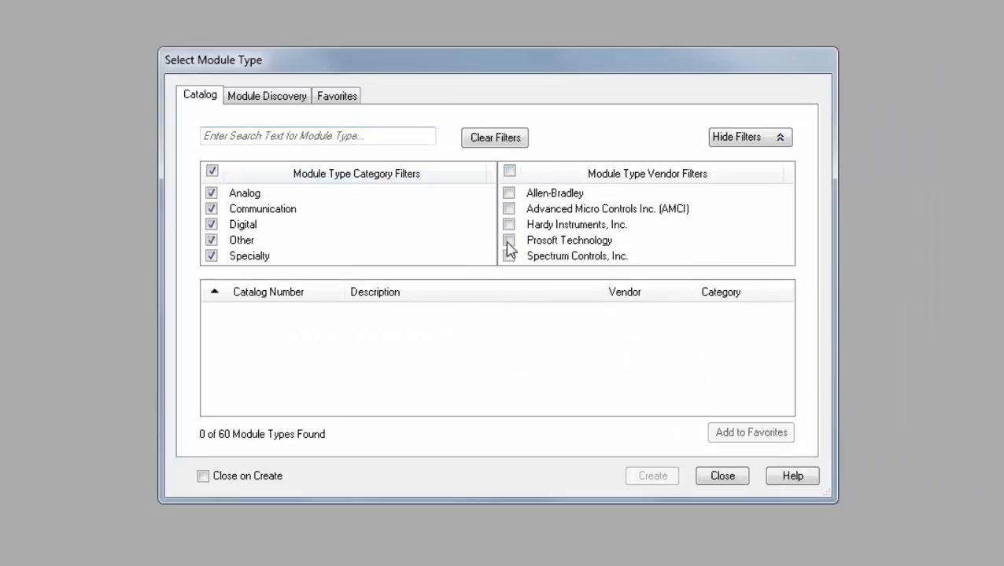
pyautogui.click(510, 239)
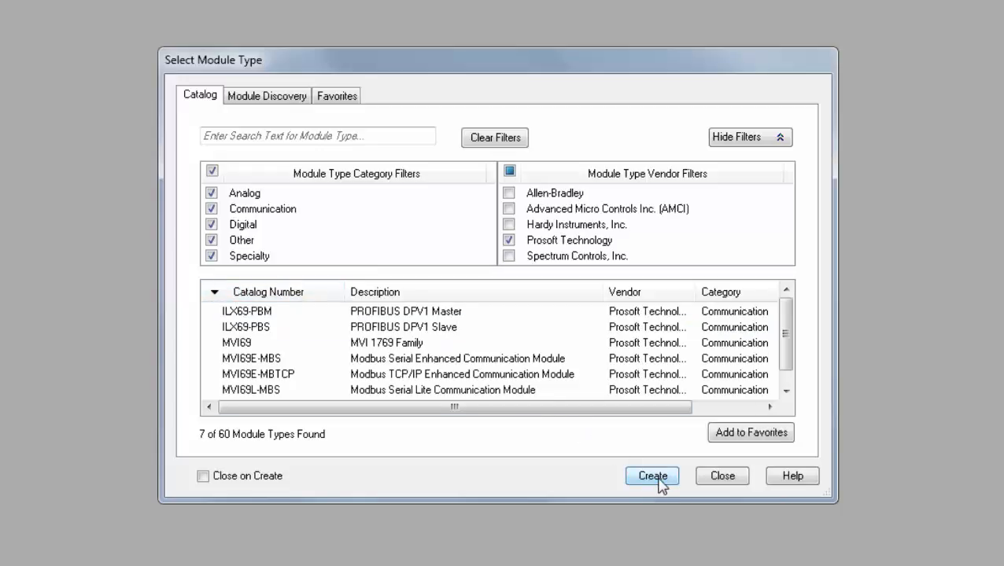
# Step: Create an ILX69-PBS PROFIBUS DPV1 Slave module in slot 1 and name it 'Slave'
pyautogui.click(651, 475)
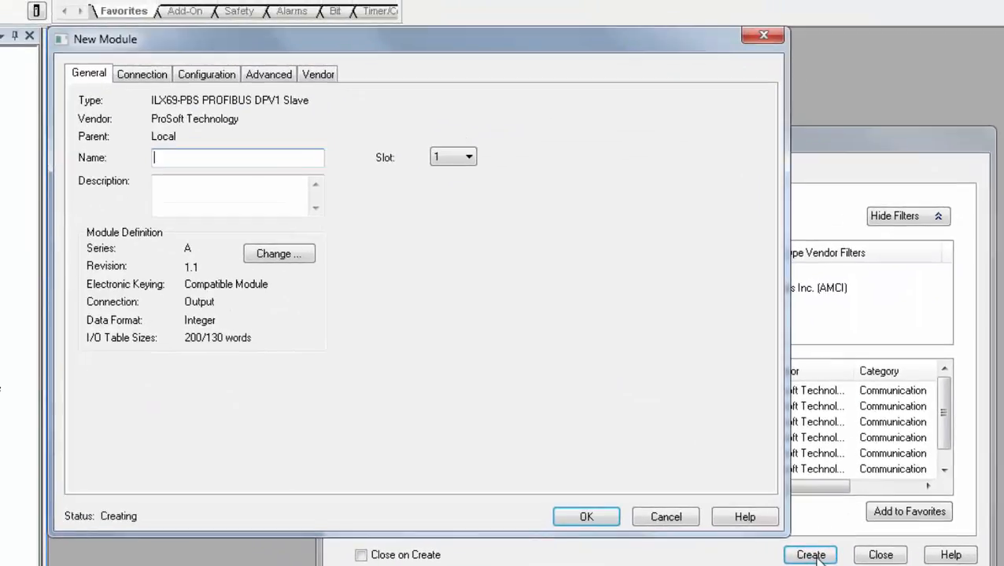
pyautogui.write('S')
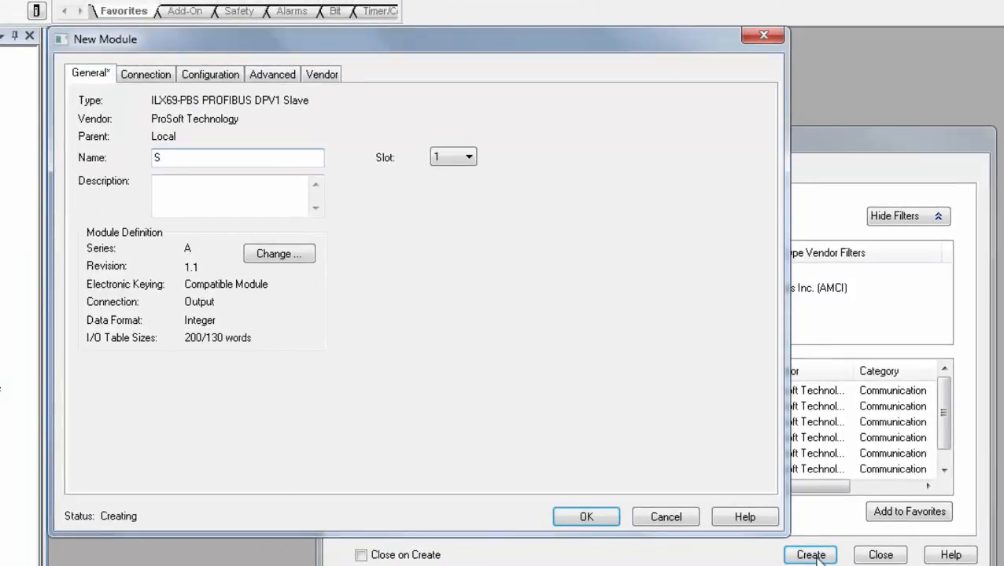
pyautogui.write('lave')
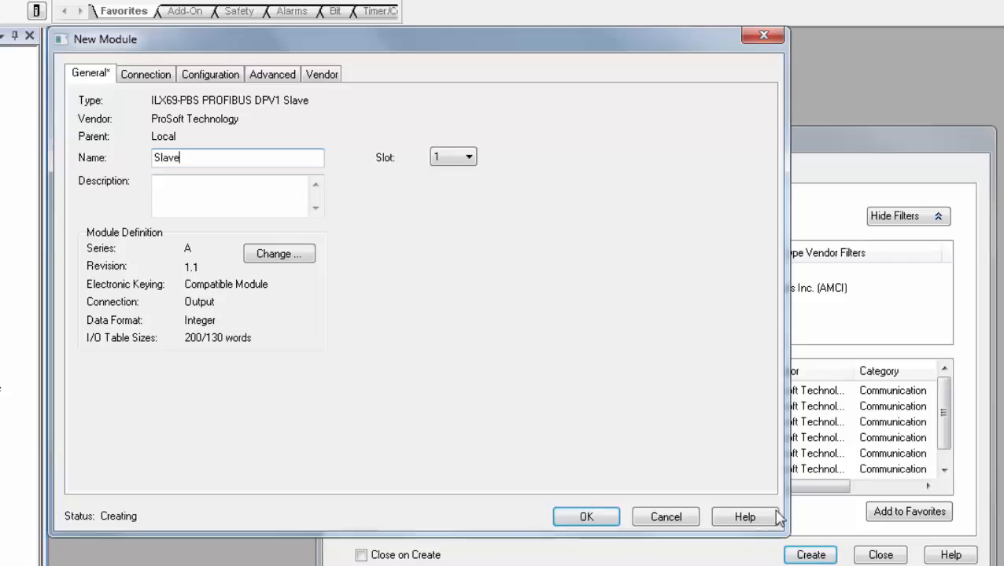
pyautogui.click(453, 158)
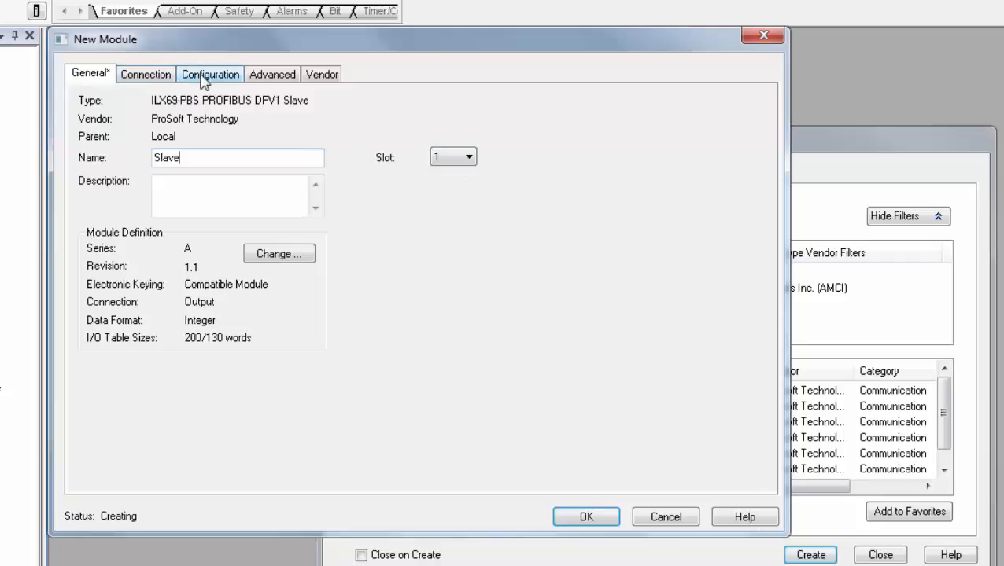
# Step: Set the Slave module to manual IP settings with address 192.168.0.65
pyautogui.click(209, 74)
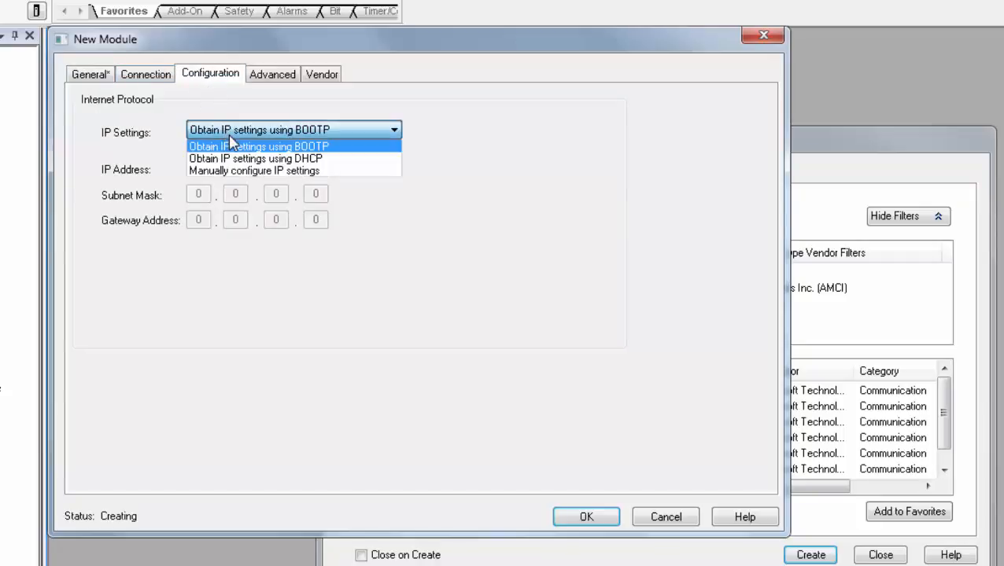
pyautogui.moveTo(253, 170)
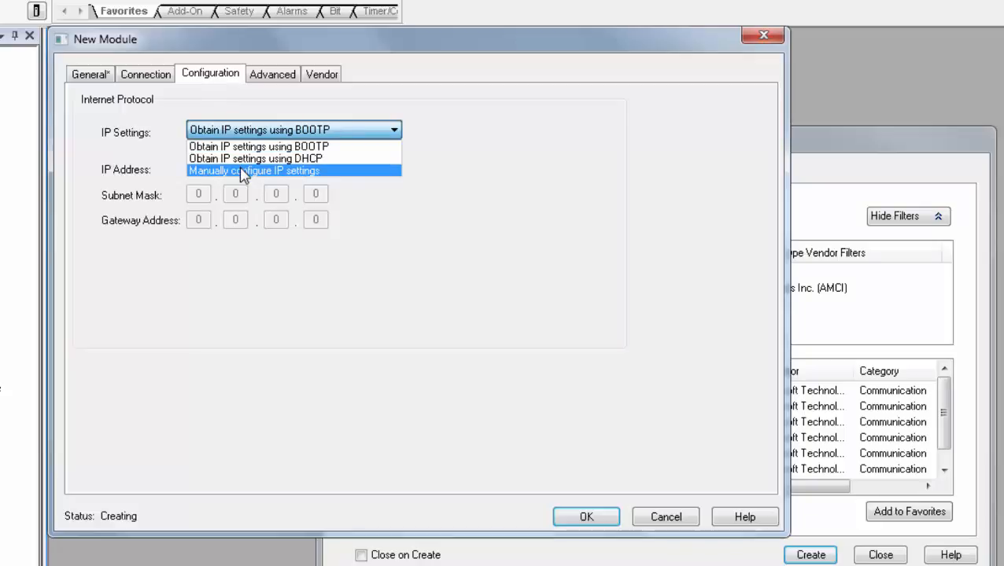
pyautogui.click(253, 170)
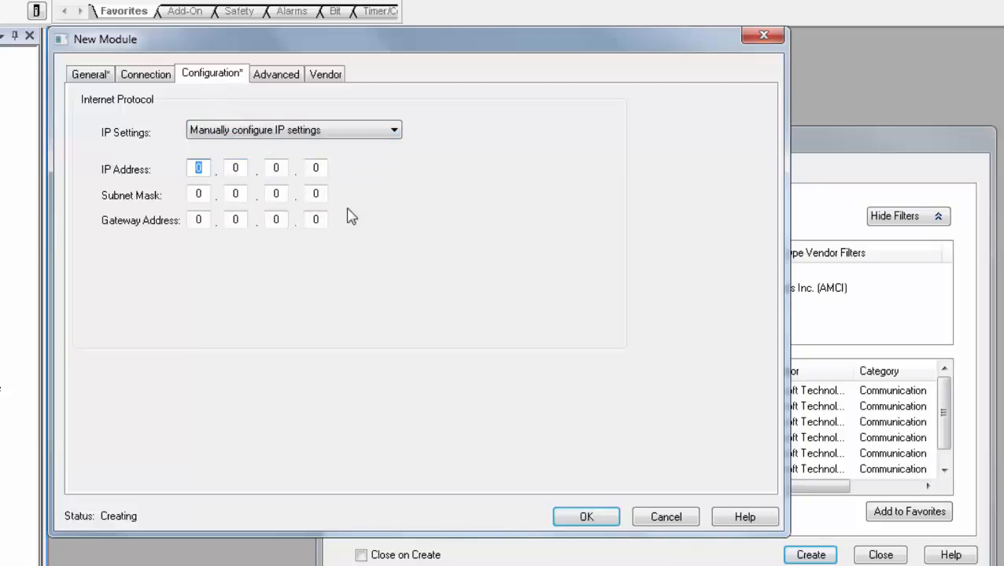
pyautogui.moveTo(403, 218)
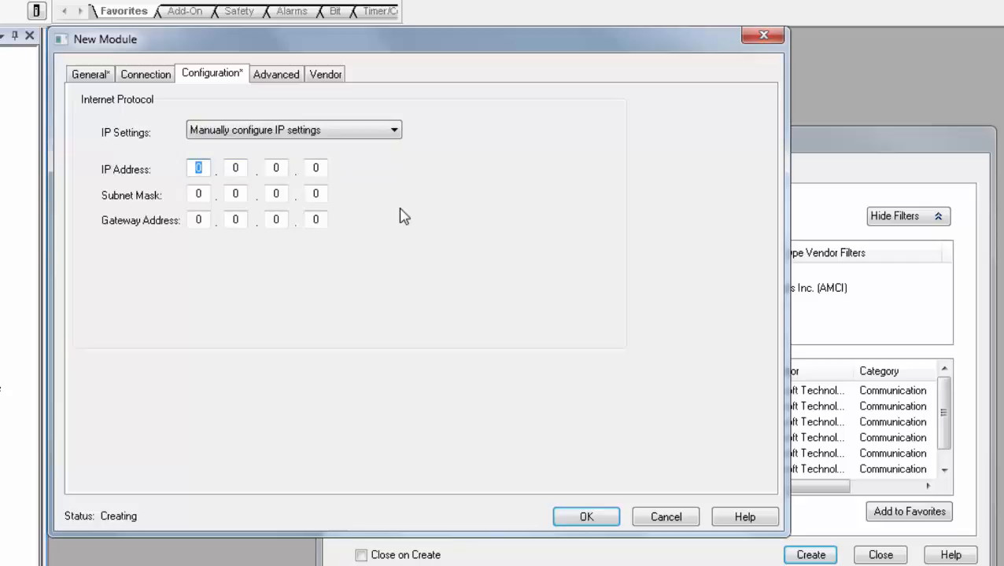
pyautogui.write('192')
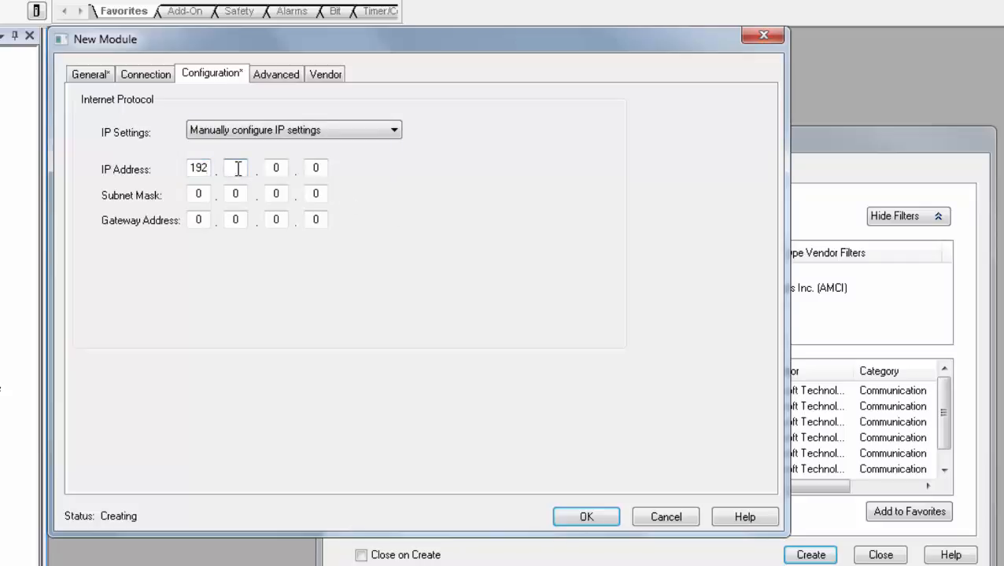
pyautogui.write('168')
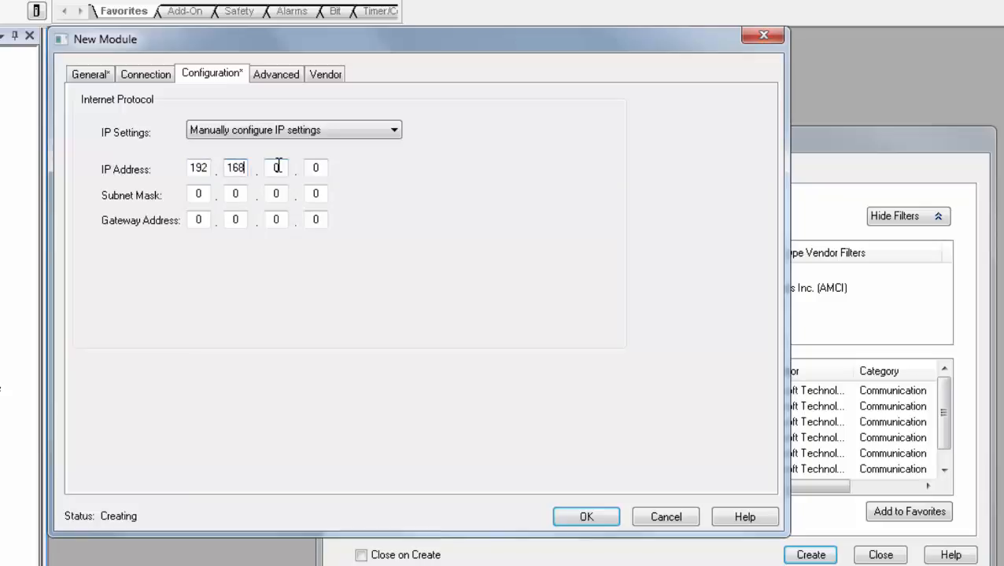
pyautogui.click(315, 166)
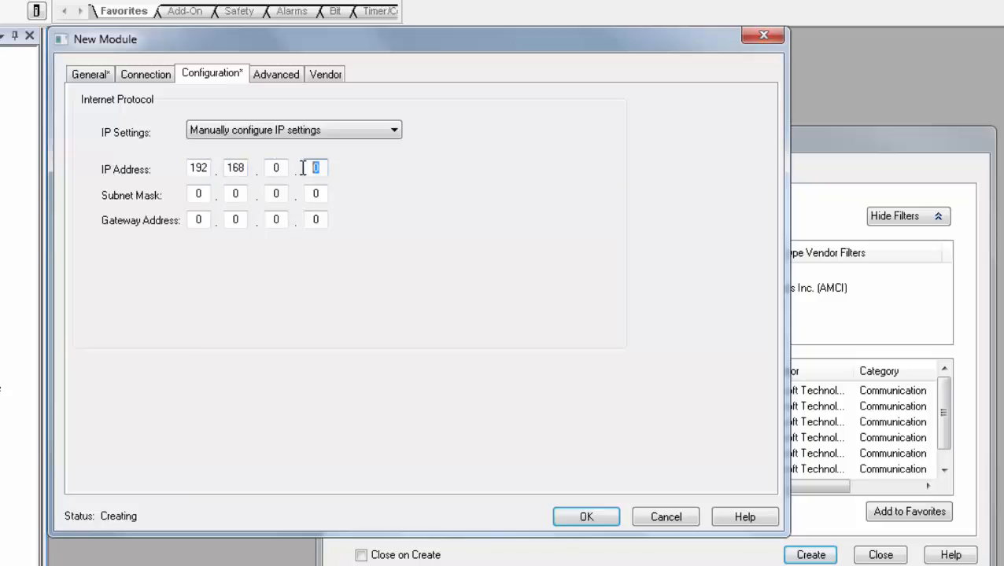
pyautogui.write('65')
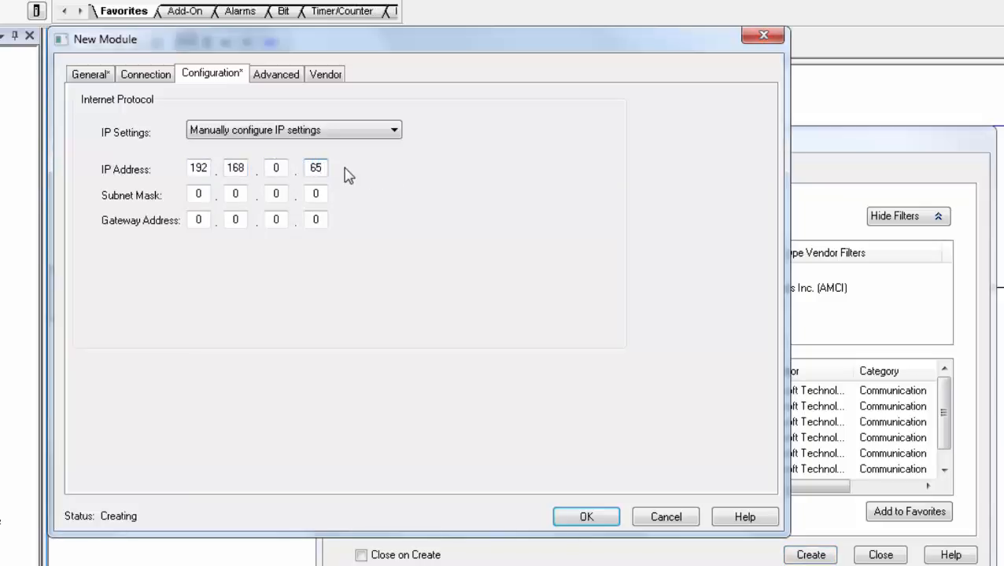
pyautogui.click(199, 193)
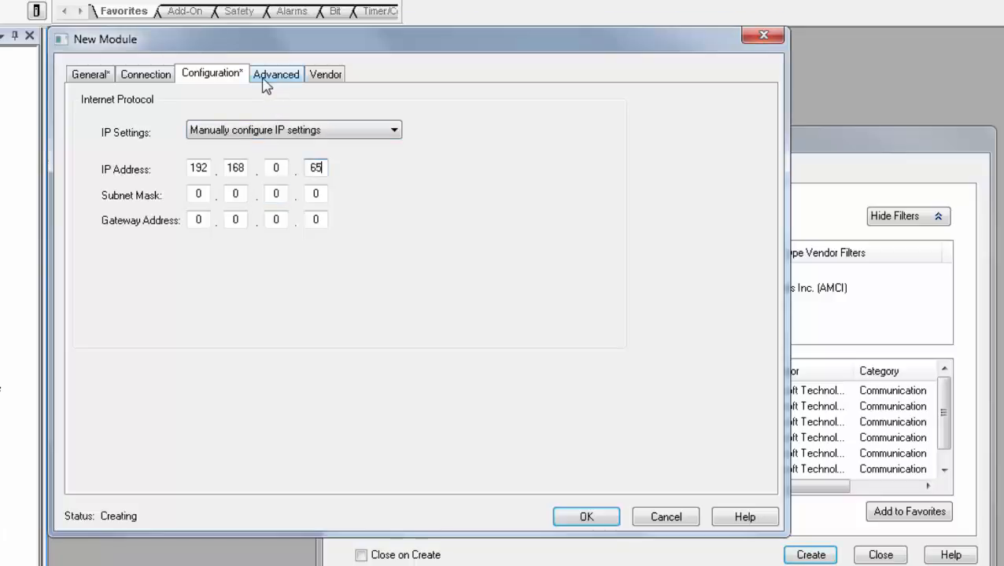
# Step: Set the module's Advanced Configuration Type to 'Obtain from Ladder' and create it
pyautogui.click(277, 74)
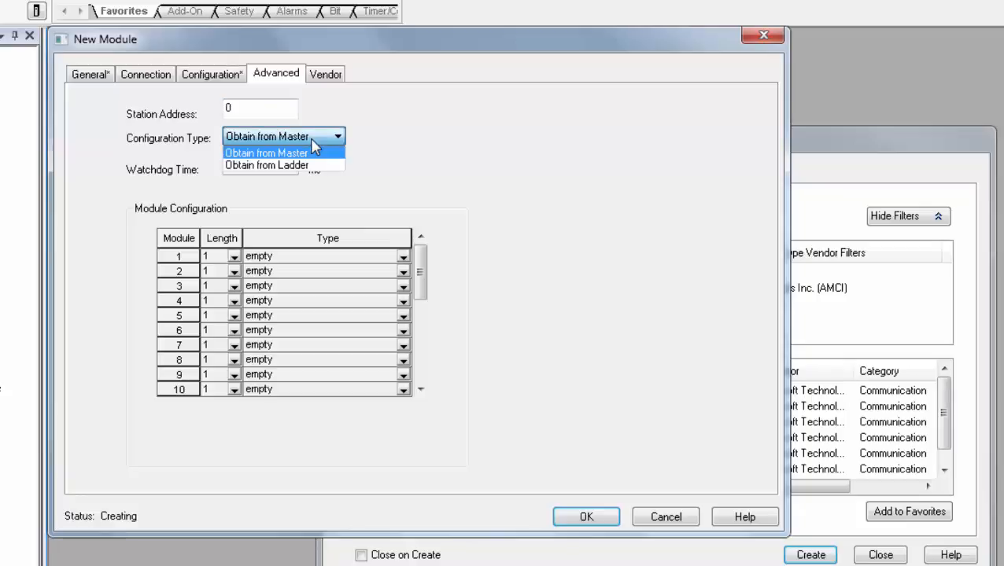
pyautogui.click(266, 152)
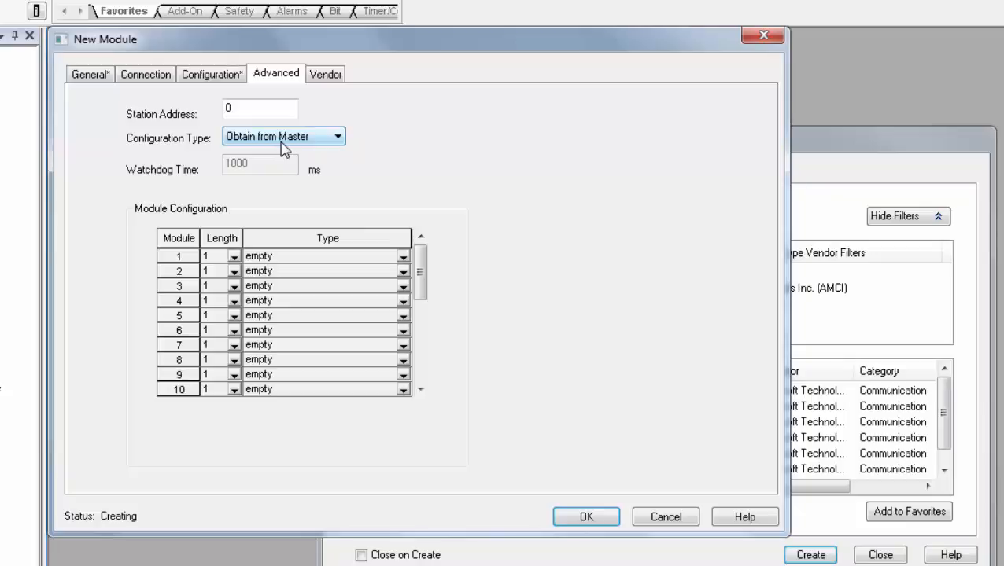
pyautogui.click(260, 107)
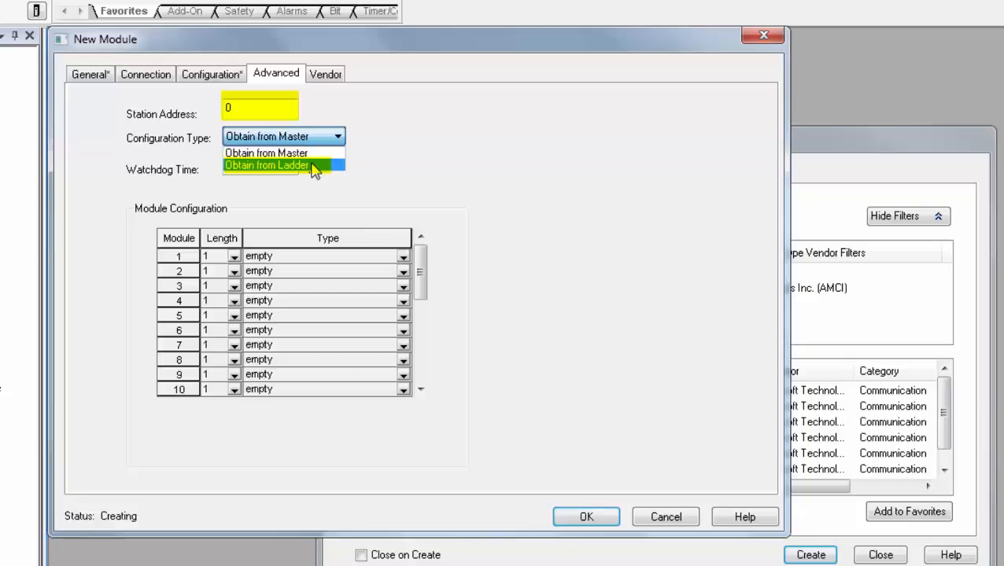
pyautogui.click(266, 153)
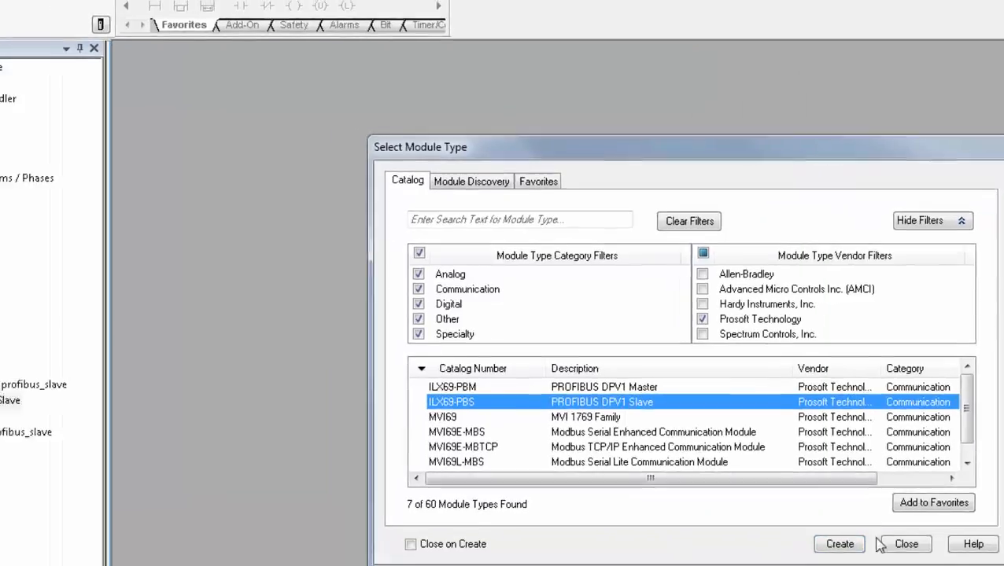
# Step: Close the module catalog and open the MainRoutine ladder under MainProgram
pyautogui.click(839, 544)
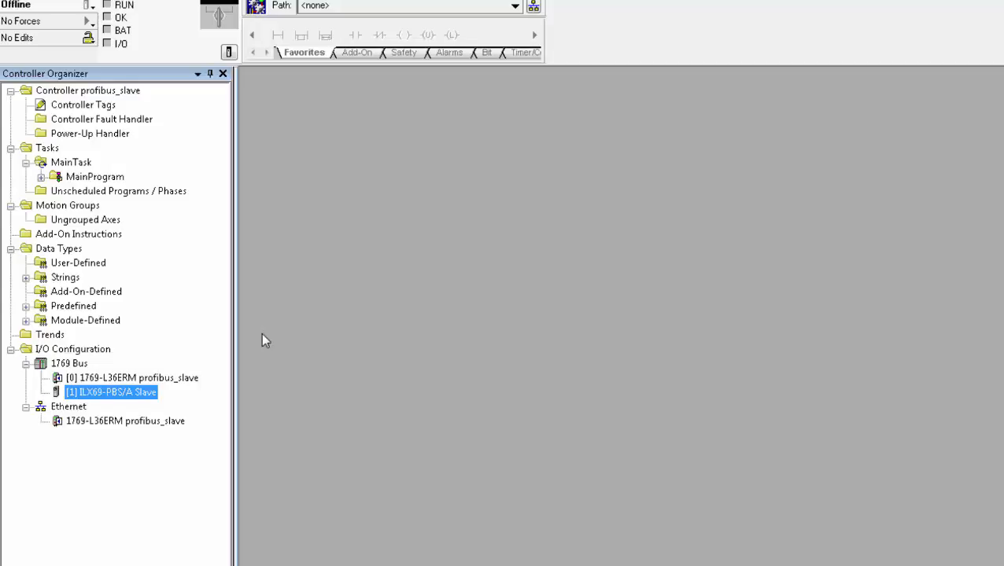
pyautogui.moveTo(116, 400)
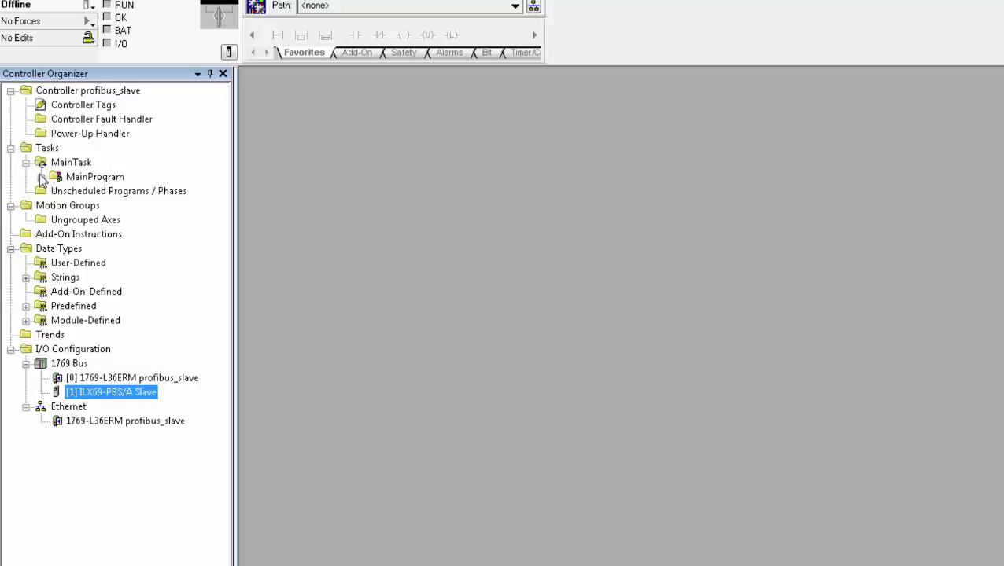
pyautogui.click(57, 176)
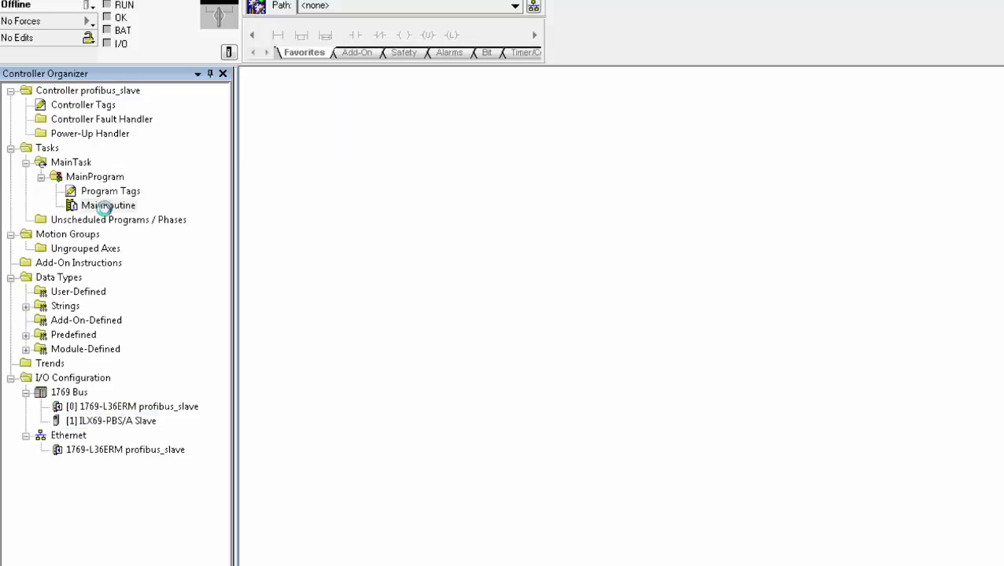
pyautogui.doubleClick(108, 205)
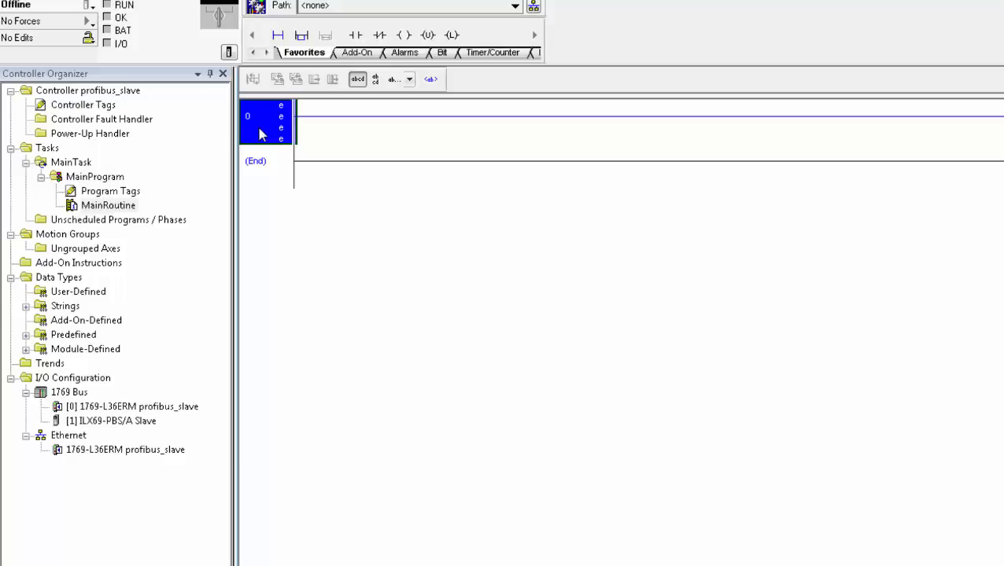
# Step: Import the ILX69-PBS AddOn rung L5X file into rung 0 of MainRoutine
pyautogui.rightClick(266, 122)
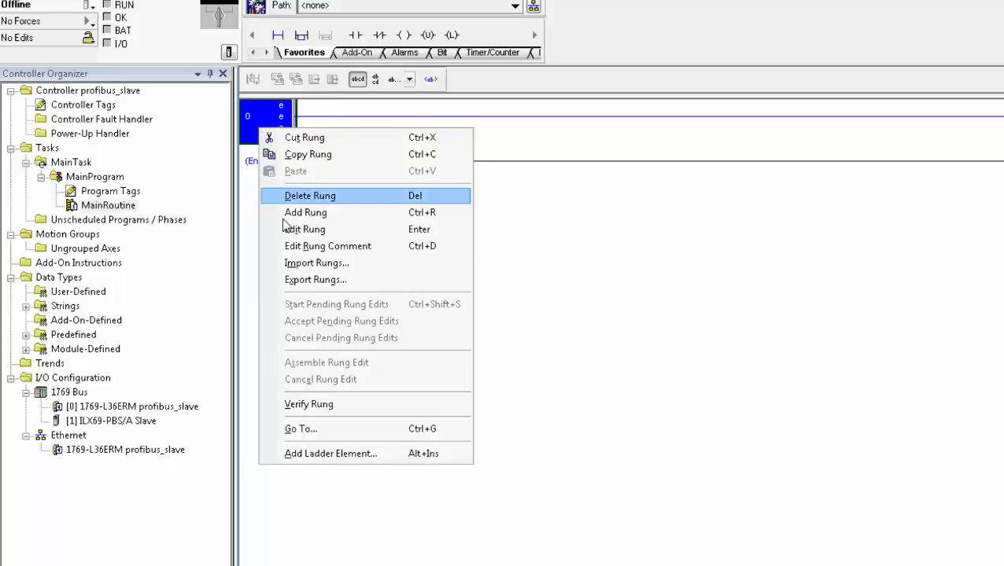
pyautogui.click(318, 263)
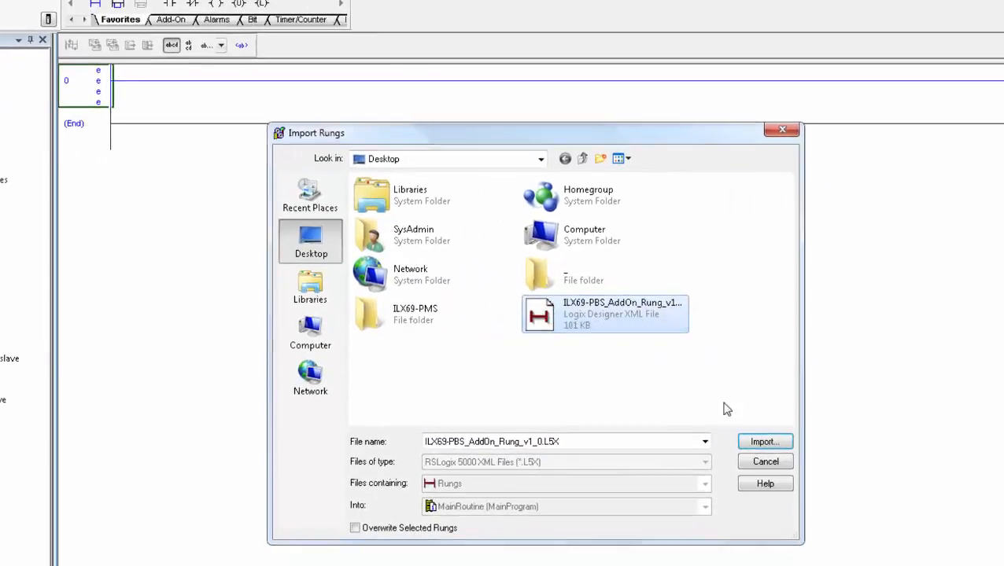
pyautogui.click(765, 440)
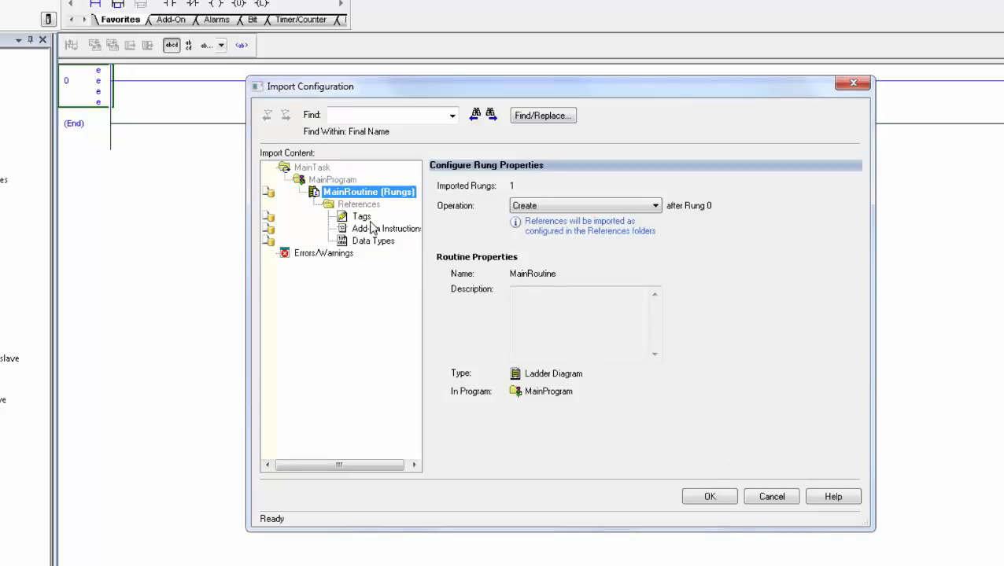
# Step: Review the imported tag references and confirm the rung import with its add-on instructions
pyautogui.click(362, 217)
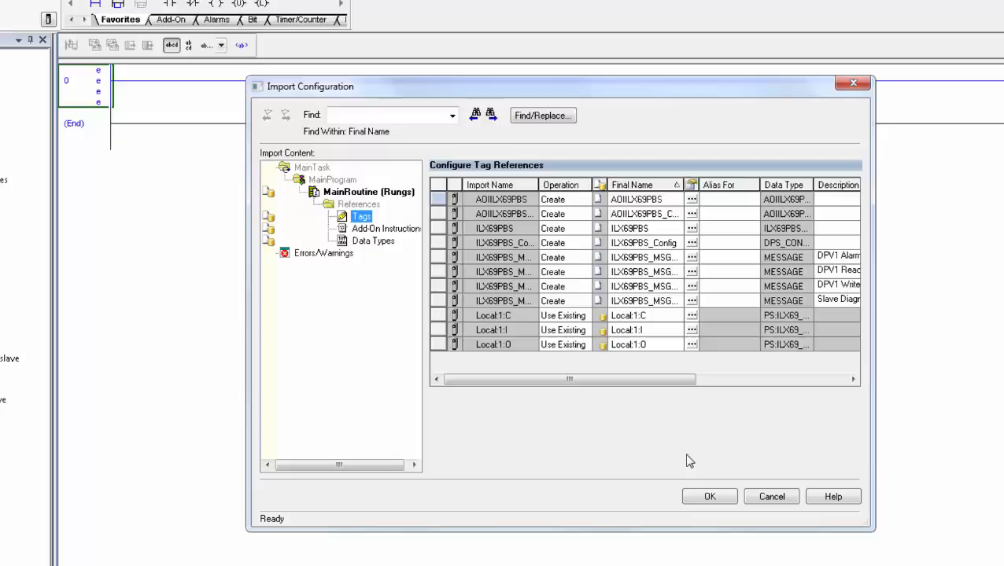
pyautogui.click(708, 497)
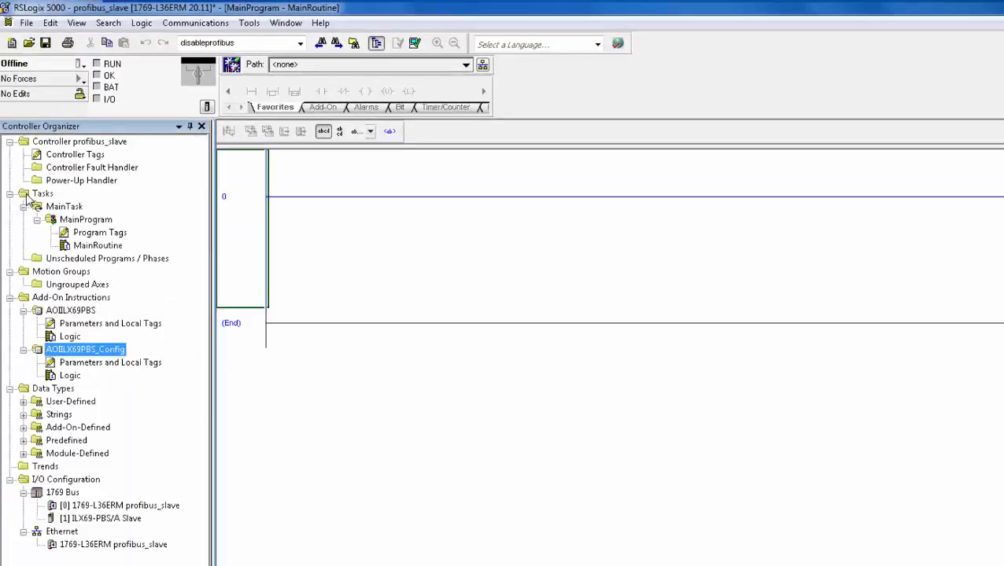
# Step: Inspect the imported ILX69PBS tag structure: PROFIBUSDATA with its Output and Input arrays
pyautogui.doubleClick(76, 154)
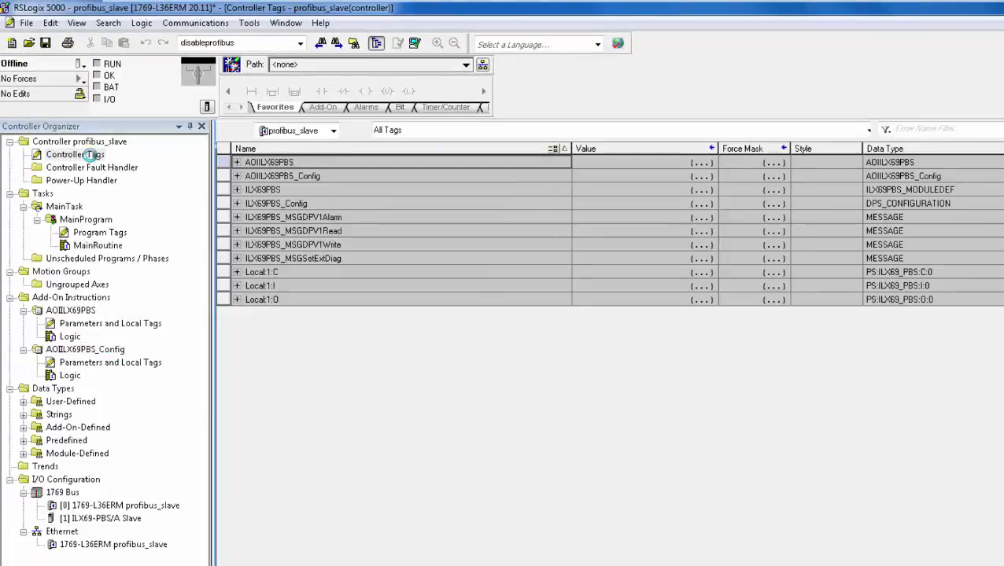
pyautogui.click(75, 154)
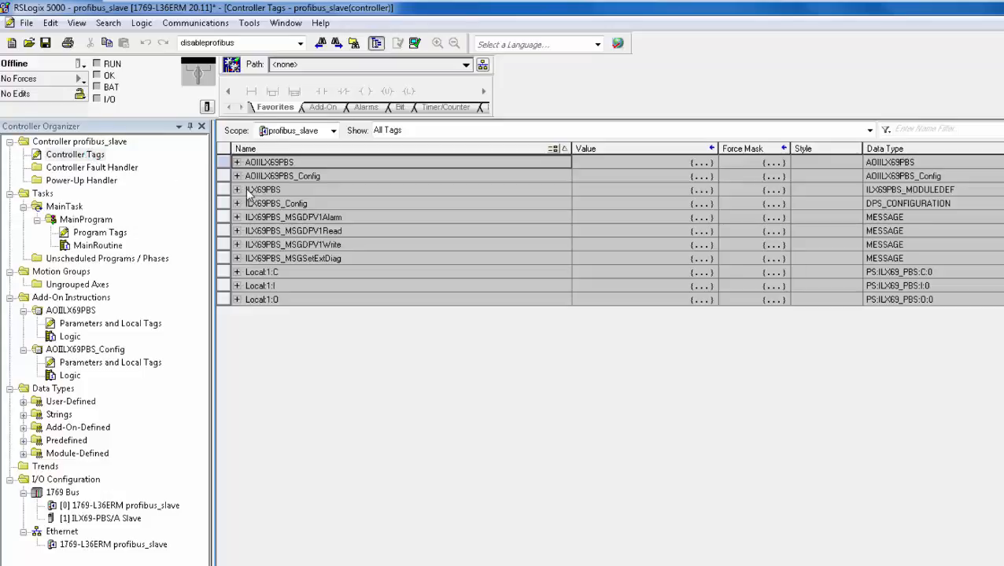
pyautogui.click(261, 188)
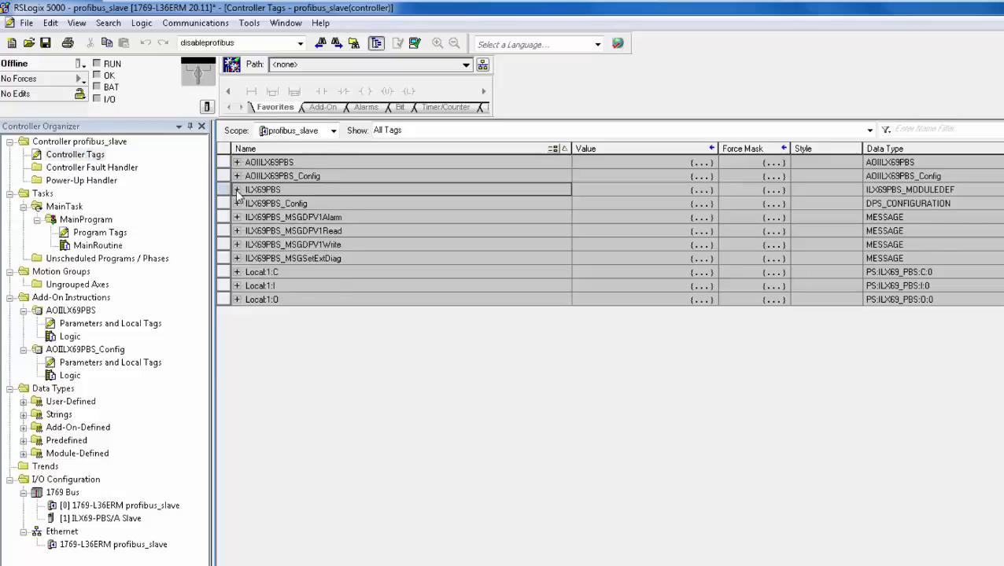
pyautogui.click(236, 189)
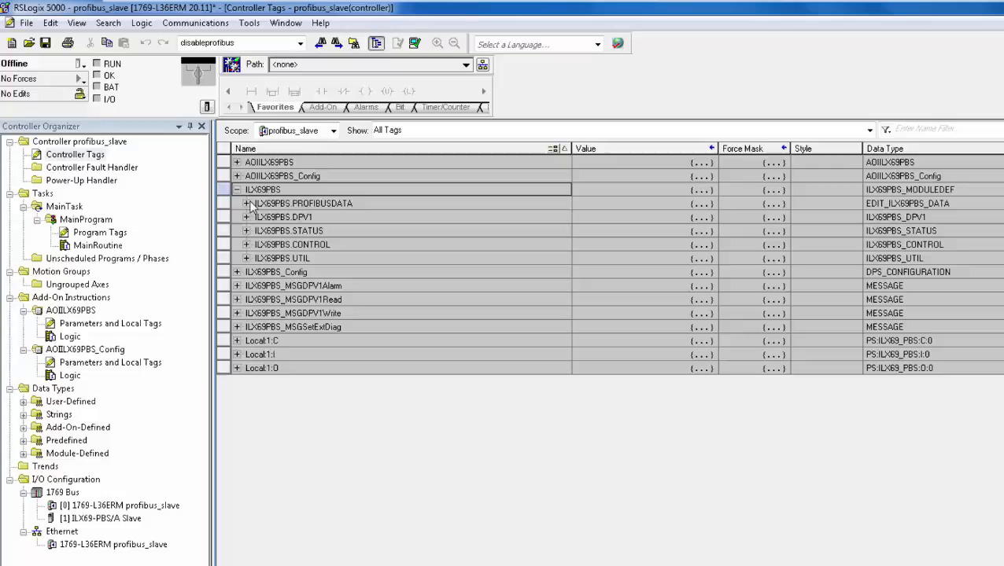
pyautogui.click(246, 203)
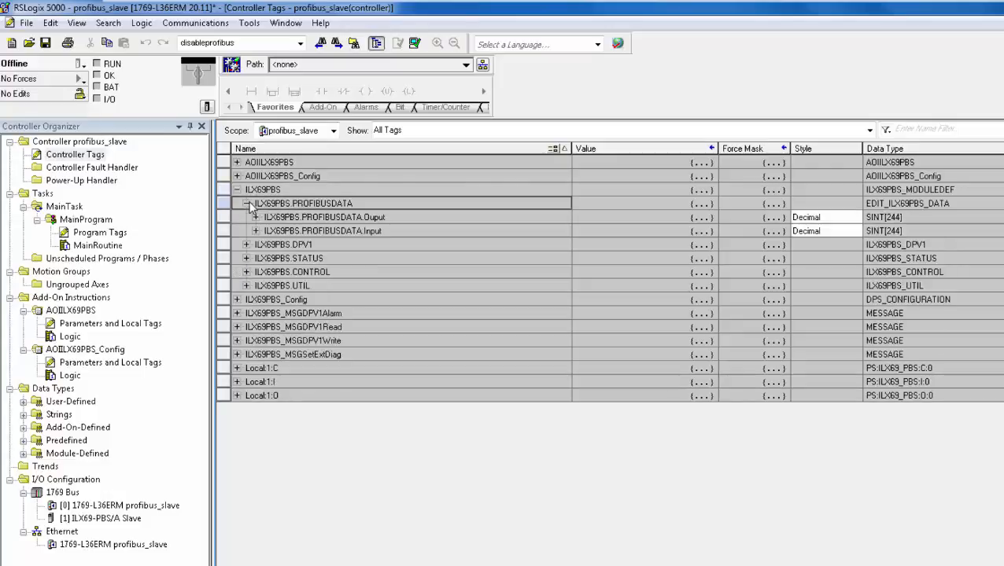
pyautogui.click(256, 217)
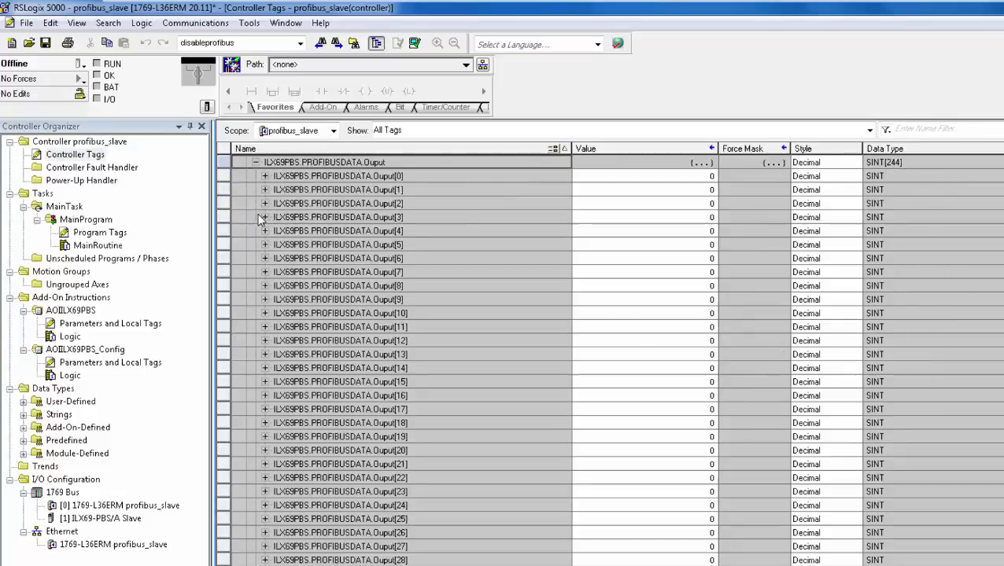
pyautogui.click(255, 162)
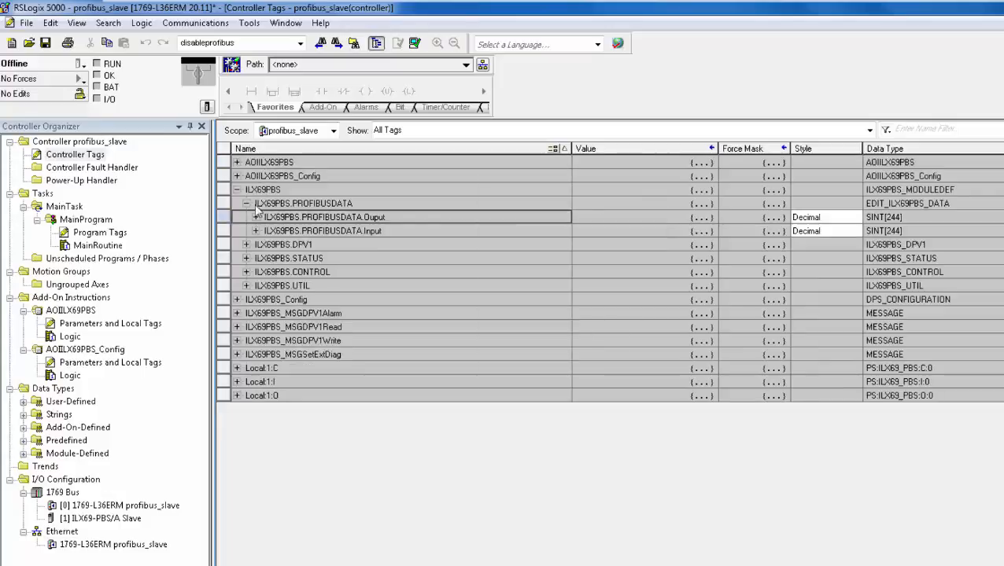
pyautogui.click(255, 230)
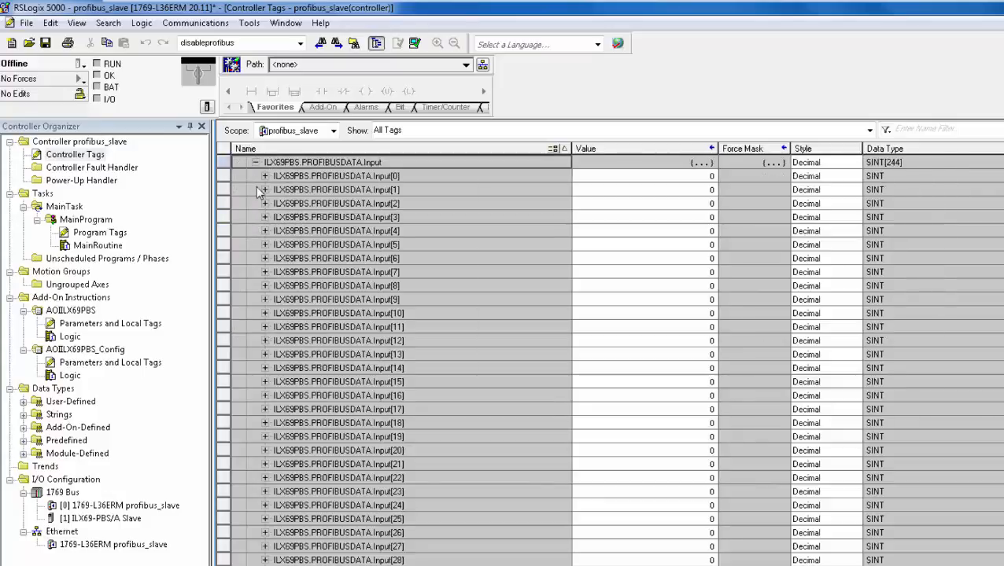
pyautogui.click(255, 162)
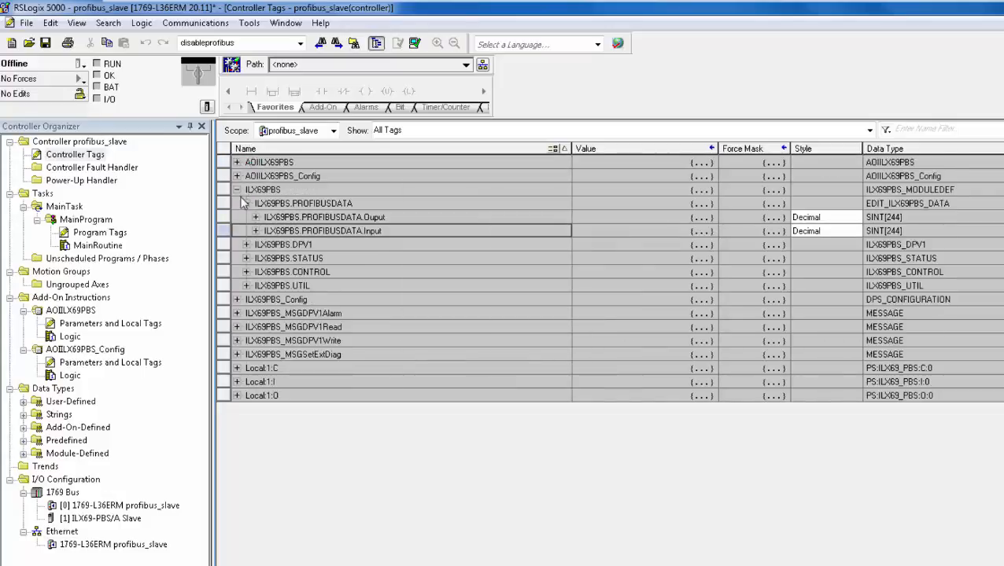
pyautogui.click(245, 203)
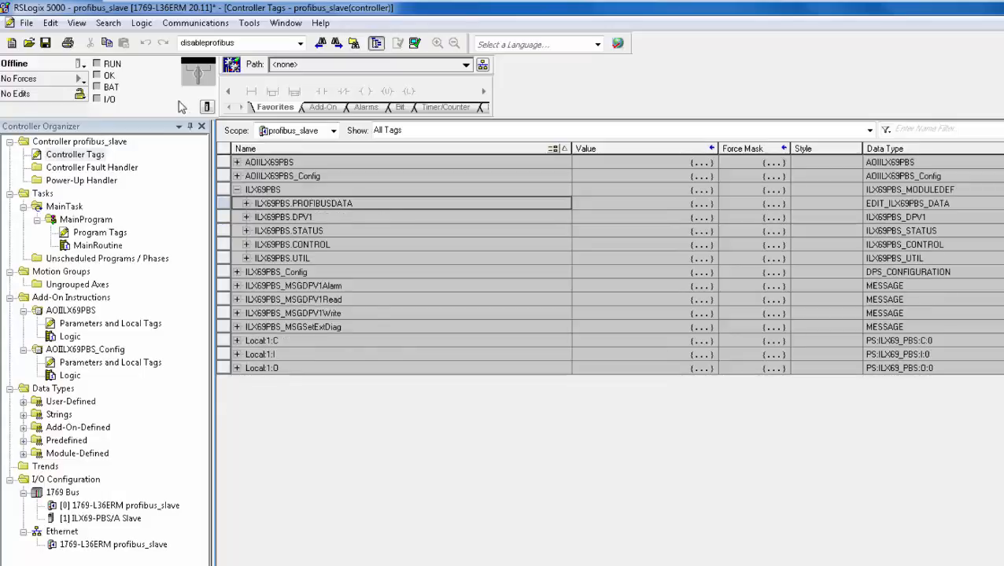
# Step: Open the PSFT0EE1.GSD file from the desktop in Notepad
pyautogui.click(195, 22)
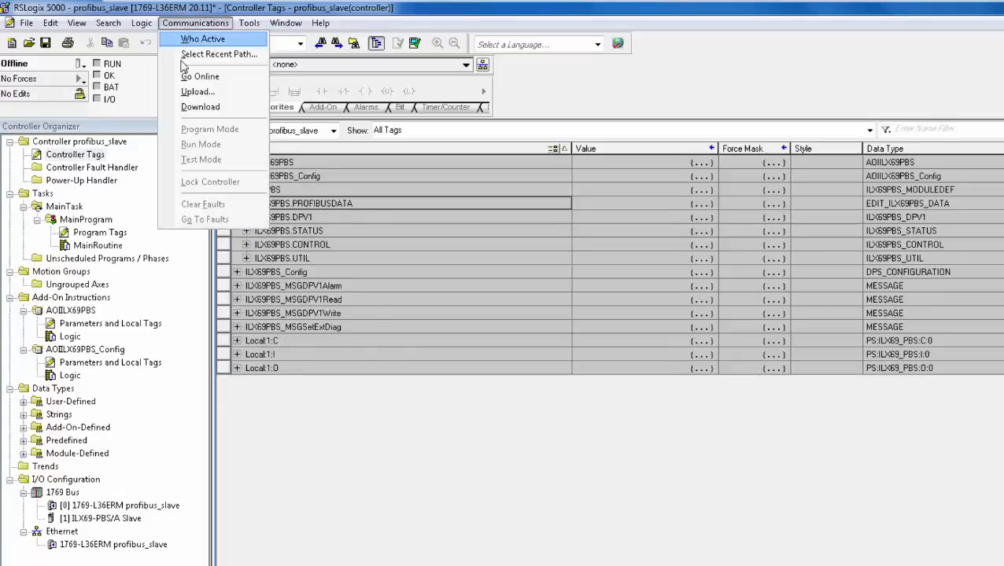
pyautogui.moveTo(200, 107)
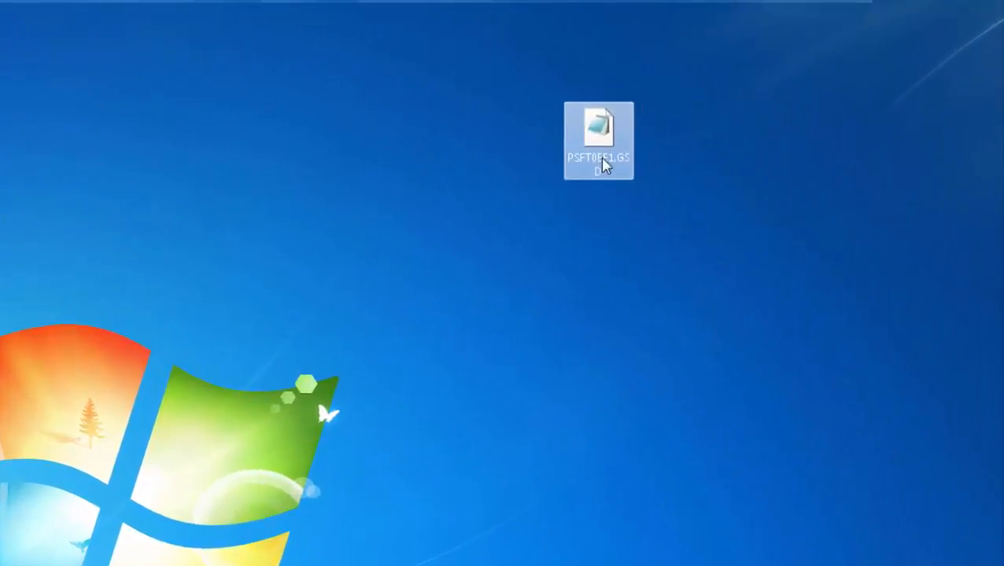
pyautogui.moveTo(551, 141)
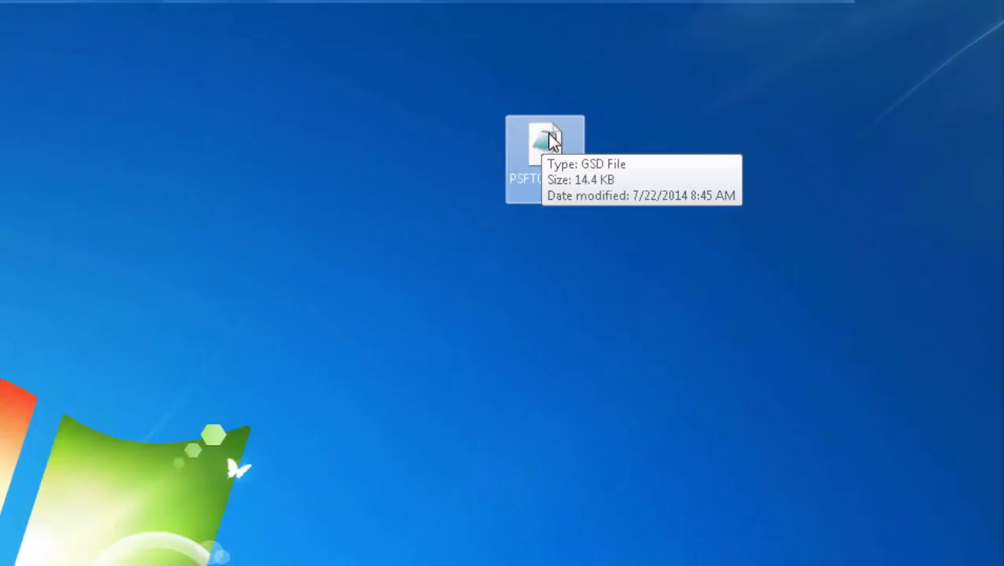
pyautogui.doubleClick(544, 142)
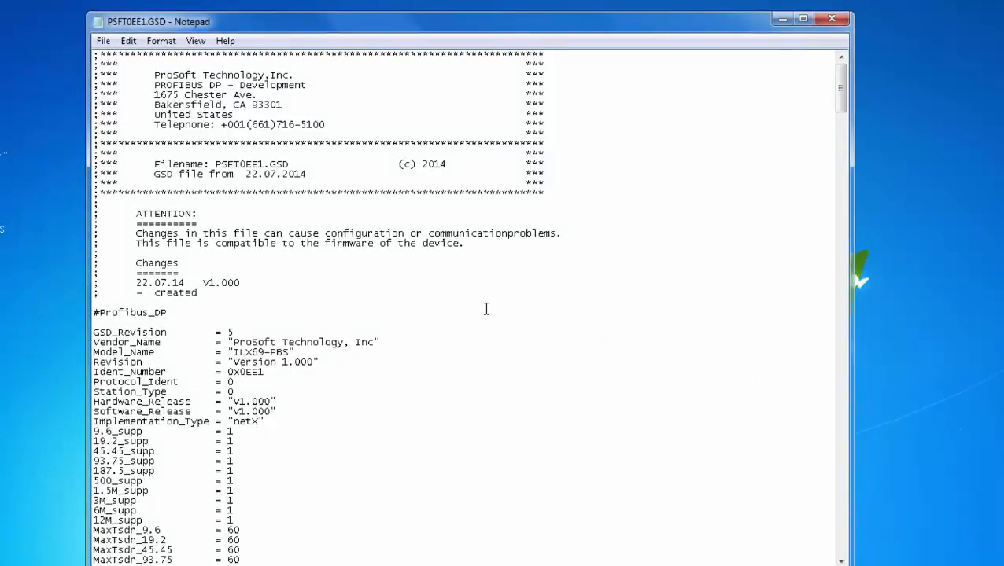
pyautogui.scroll(-3)
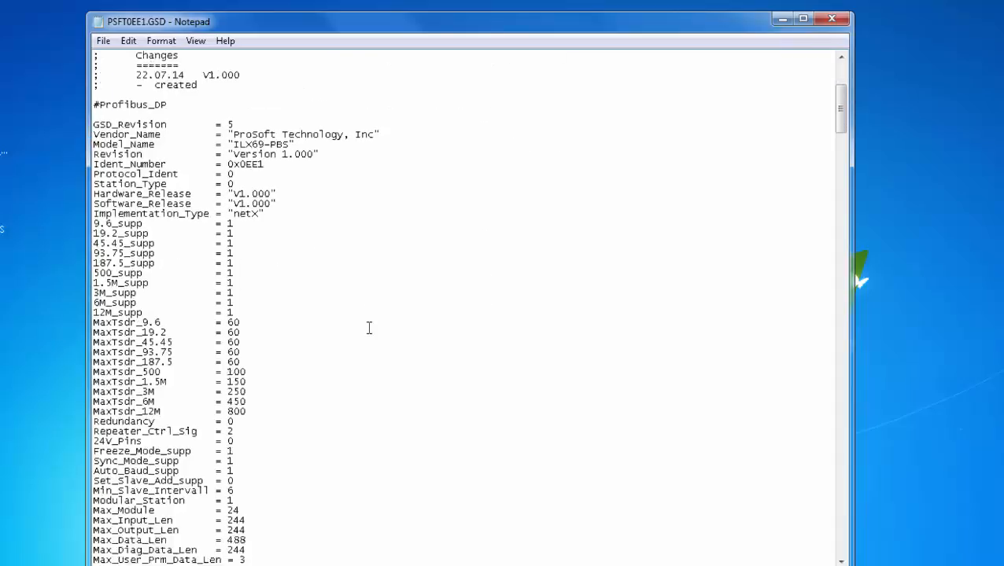
pyautogui.scroll(-3)
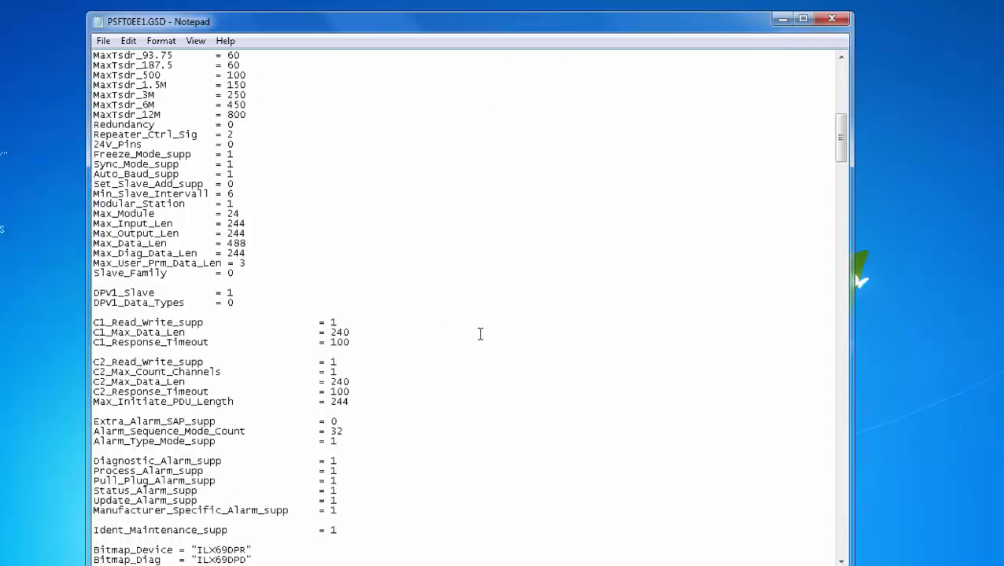